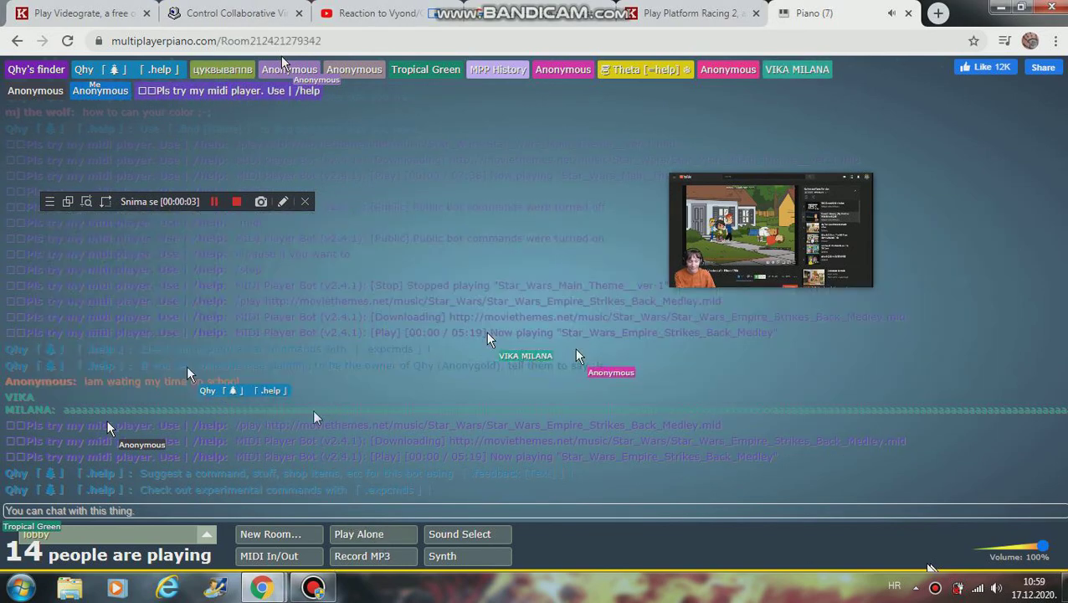
# Switch to a private room via Play Alone, leaving only yourself playing
pyautogui.click(358, 534)
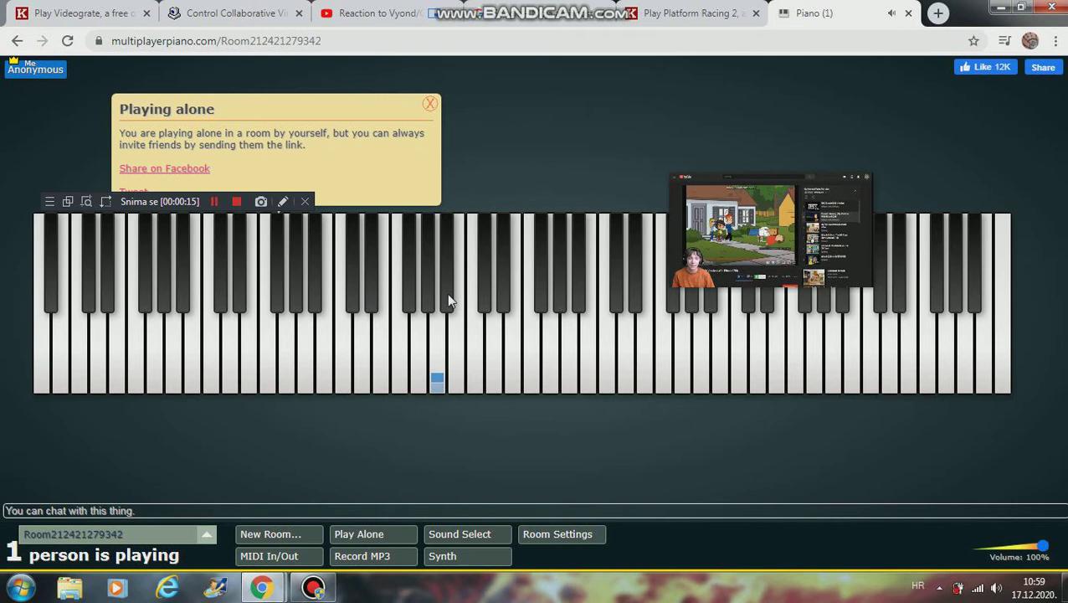
# Play two notes on the on-screen piano in the private room
pyautogui.click(446, 304)
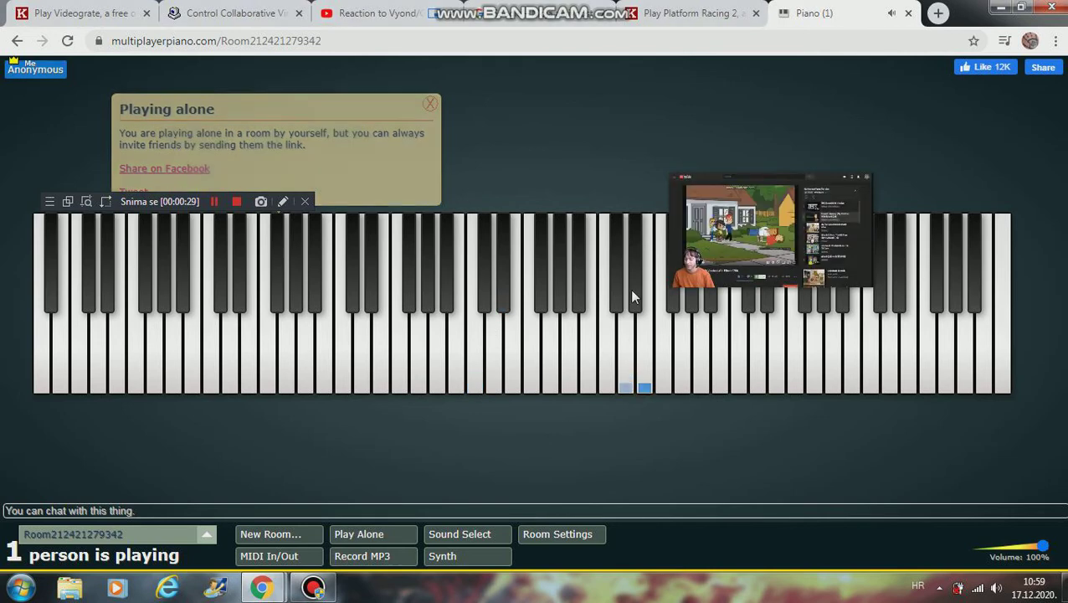
pyautogui.click(430, 104)
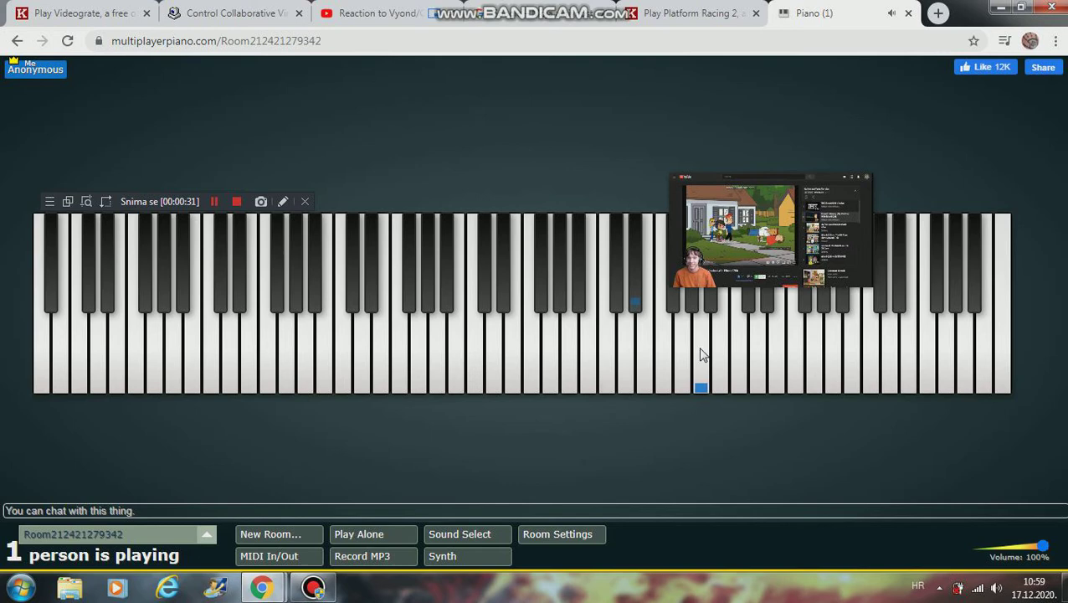